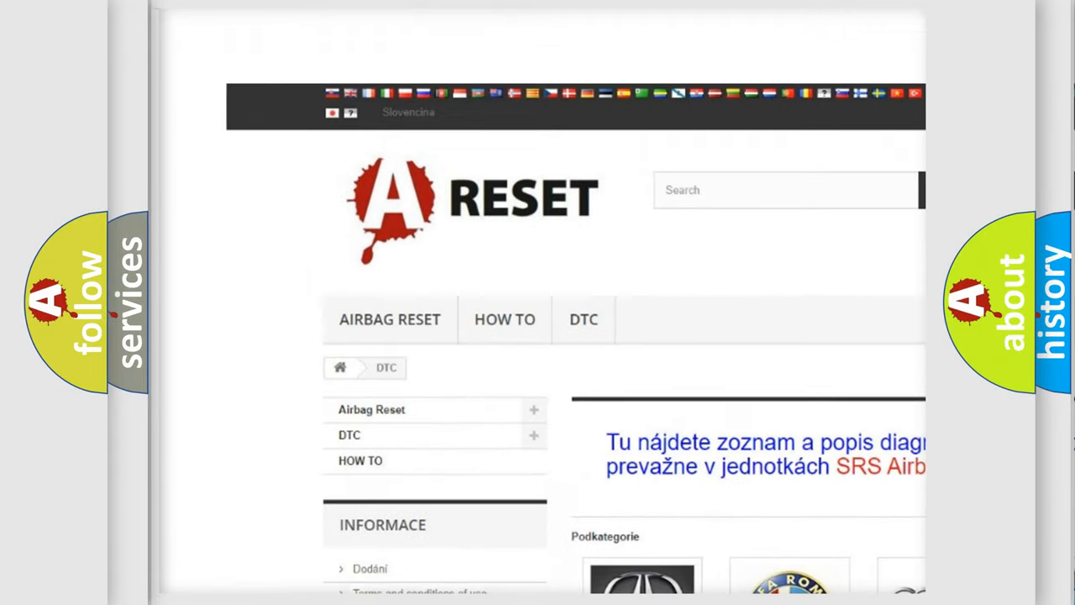
Step: Open the Buick DTC code list from the manufacturer catalogue page
scroll("down", 3)
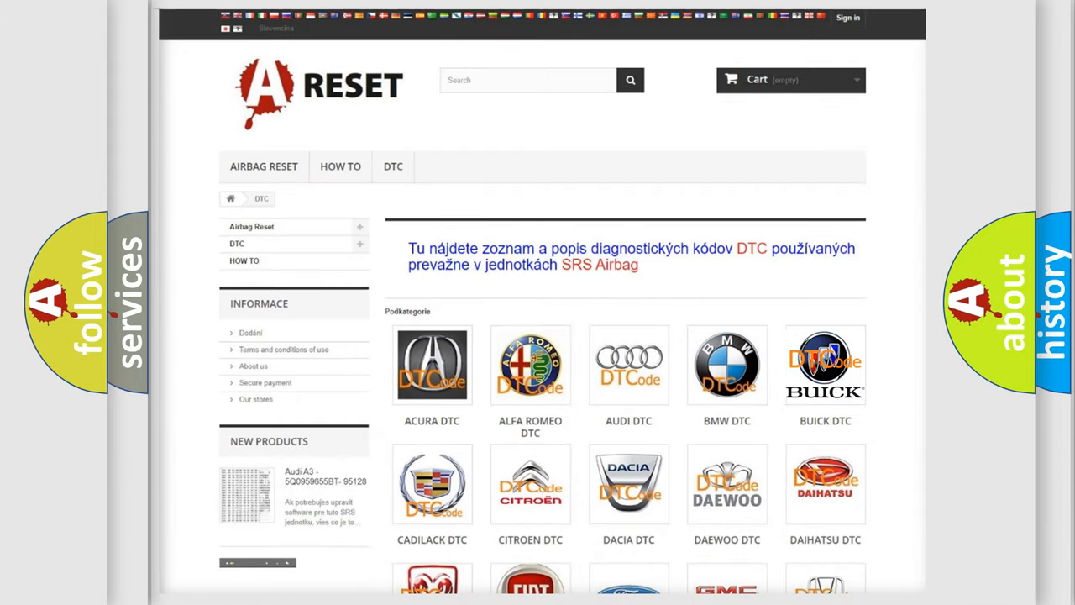
left_click(825, 365)
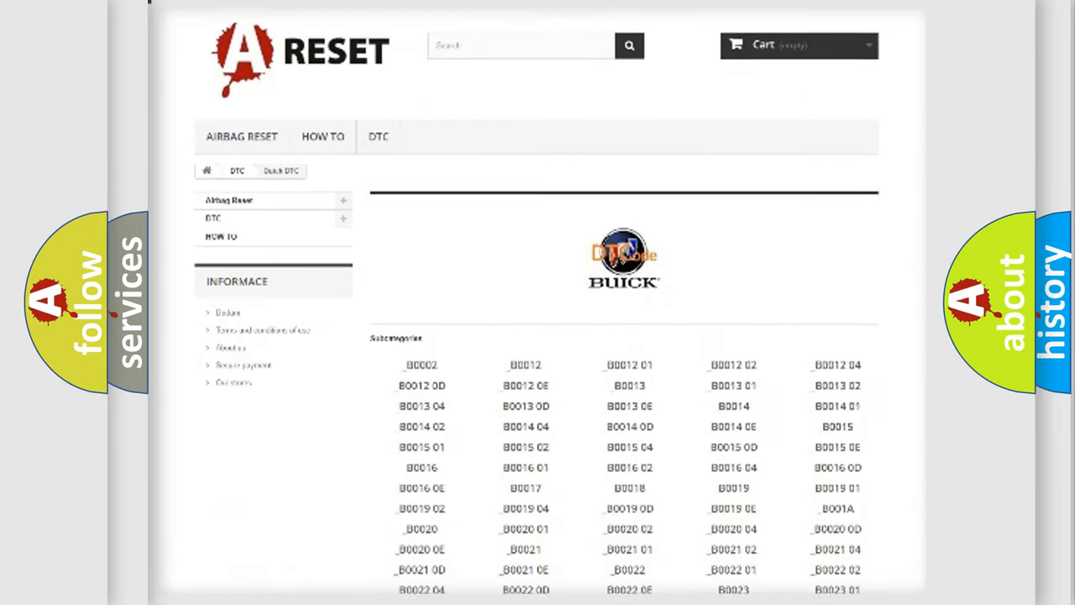
scroll("down", 3)
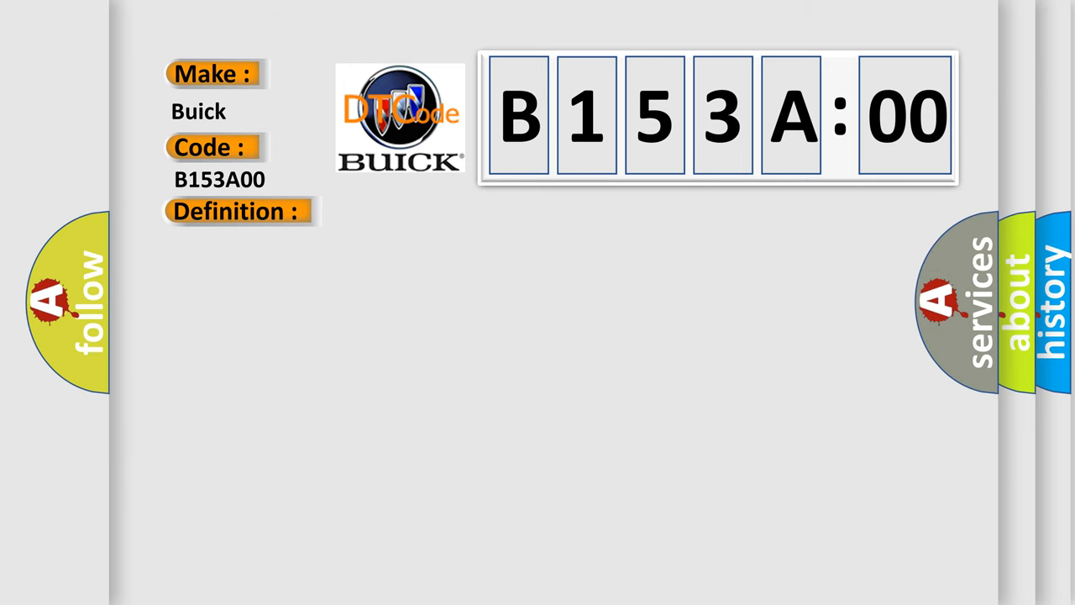
Step: Advance the slide so the B153A00 description of open-circuit, fuse and corroded-pin faults appears
left_click(239, 212)
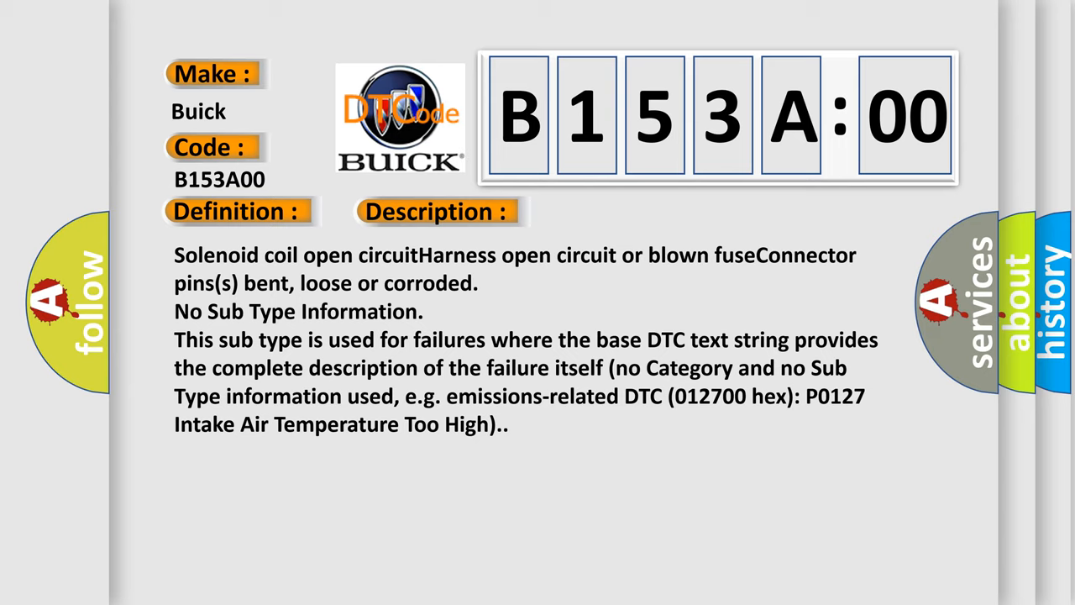